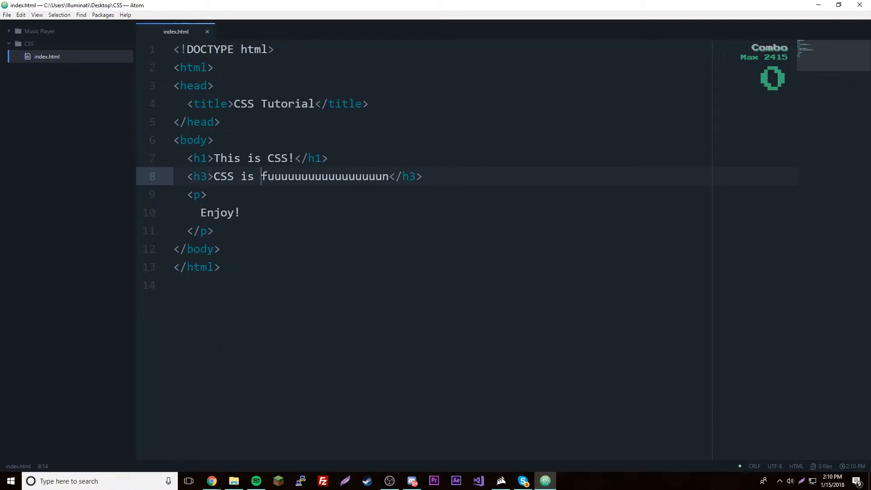
mouse_move(212, 481)
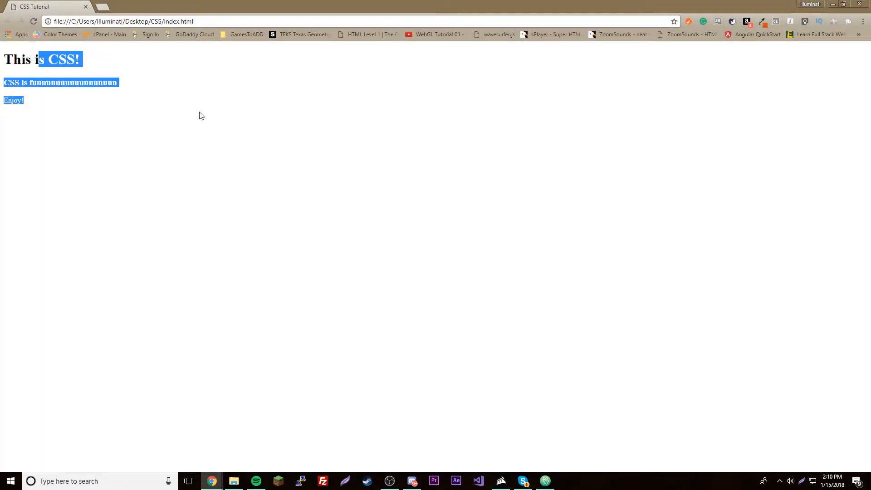
Write a <style> block in the head with an h1 rule setting color: tomato
left_click(196, 121)
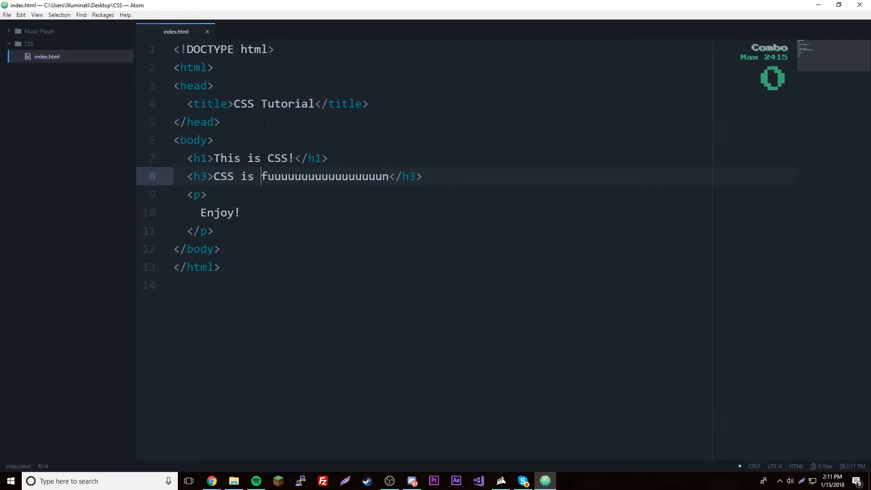
type("<style>")
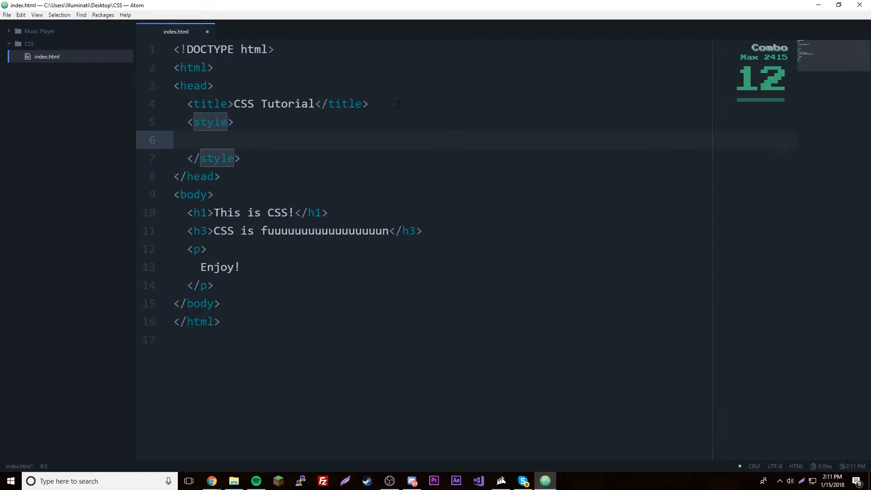
type("h1{")
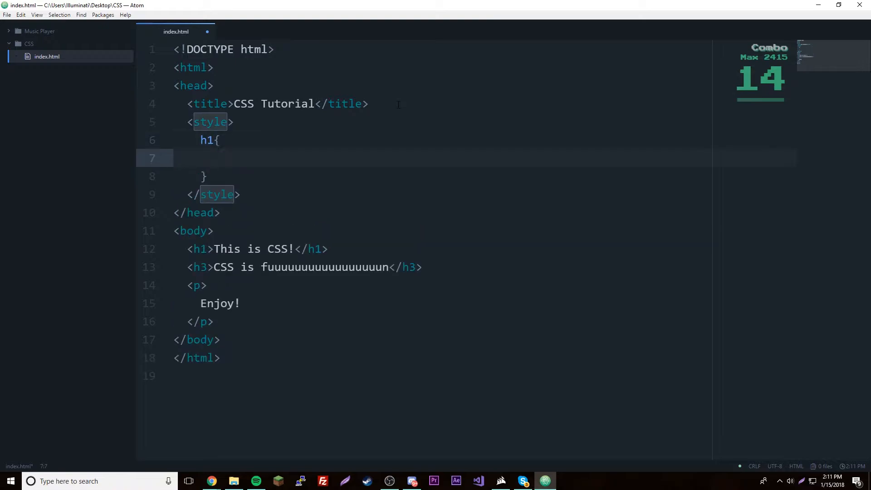
type("color:")
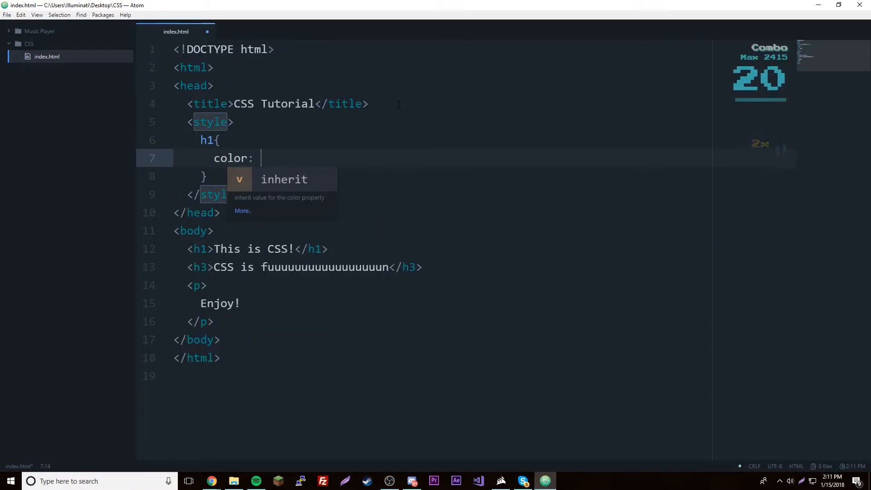
type("tomato;")
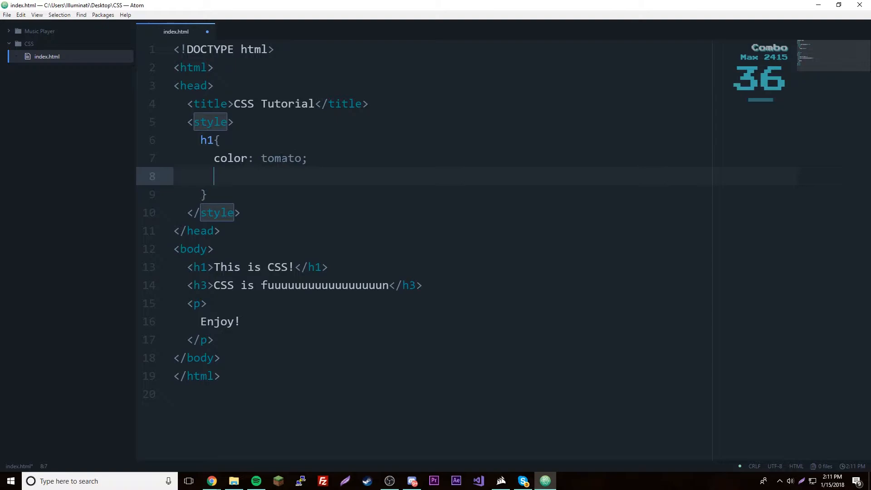
Browse the w3schools HTML Color Names table down to Tomato, then return to index.html
left_click(210, 481)
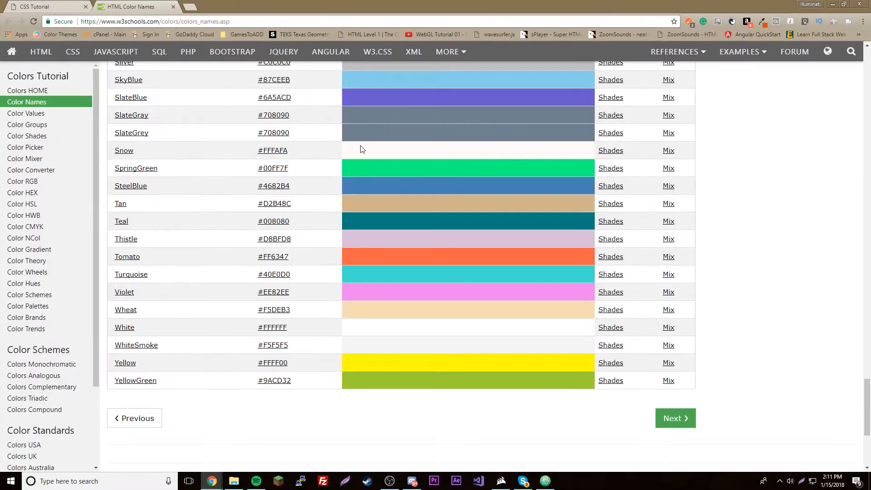
scroll("up", 3)
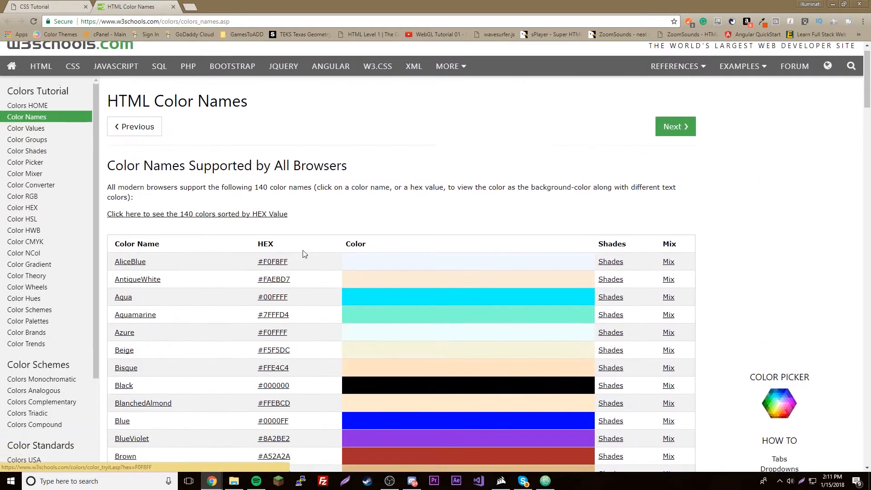
scroll("down", 3)
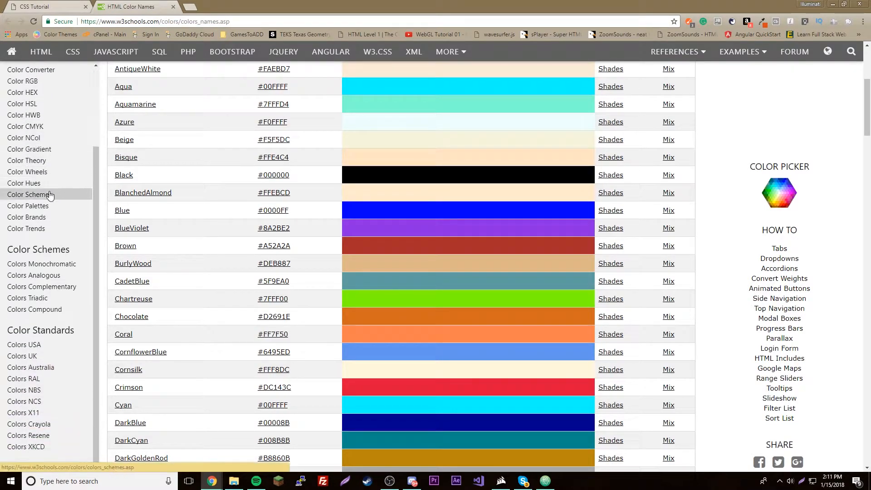
scroll("down", 3)
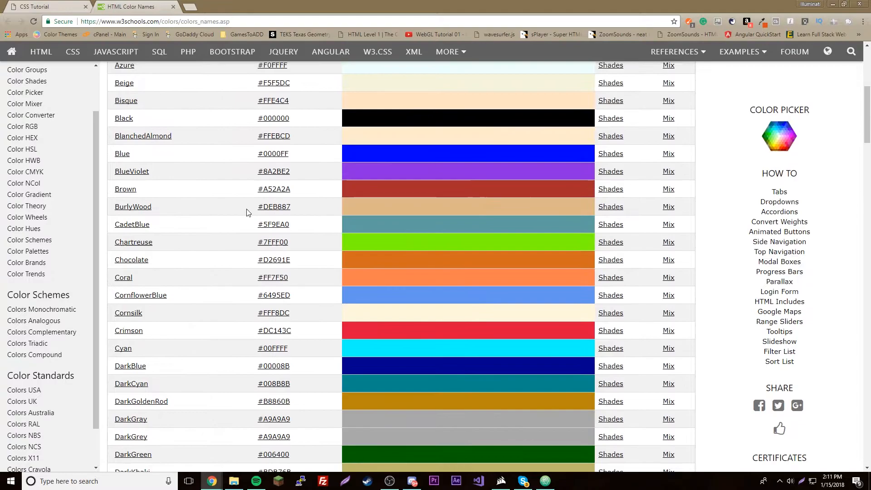
scroll("down", 3)
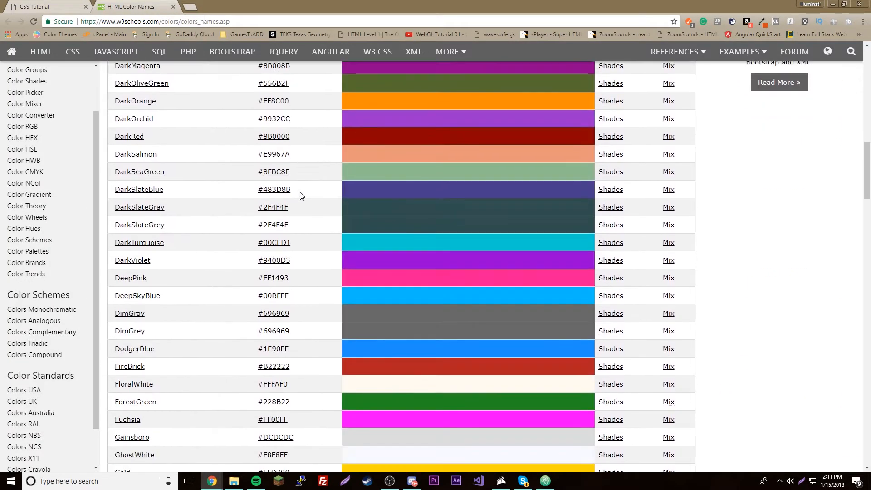
scroll("down", 3)
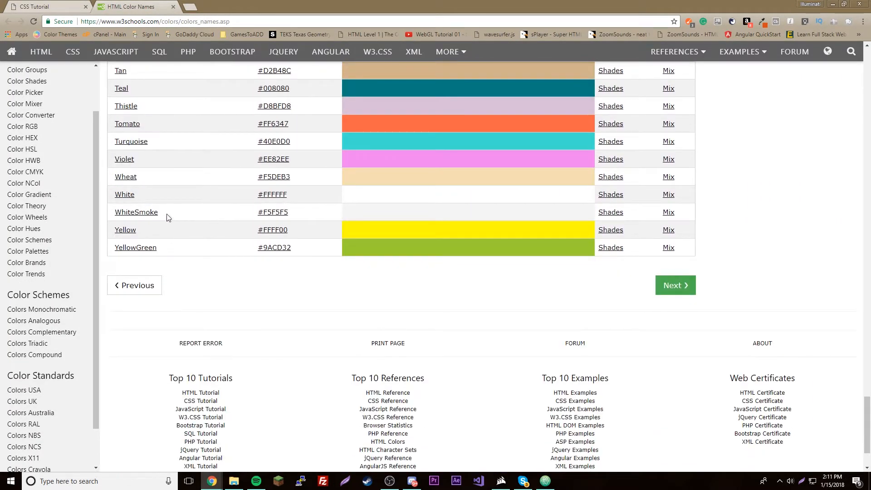
double_click(272, 212)
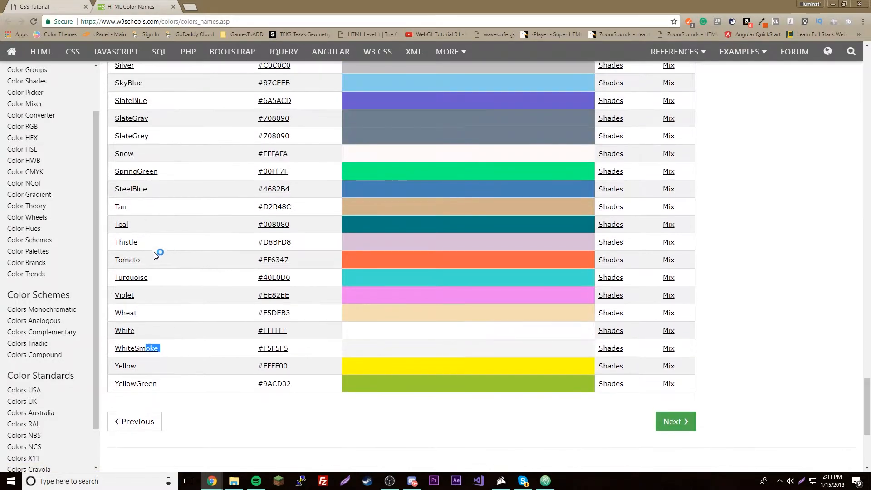
left_click(545, 481)
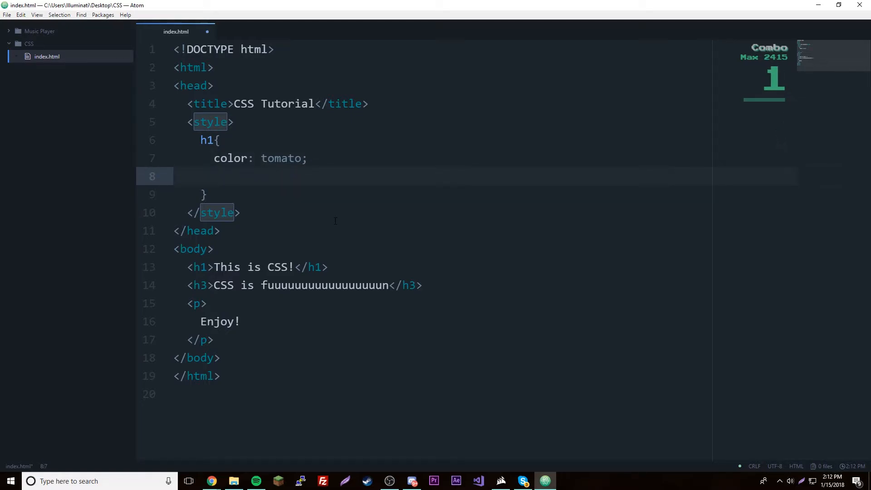
Add a font-size of 100px to the h1 rule before the style block is removed
type("font-size:")
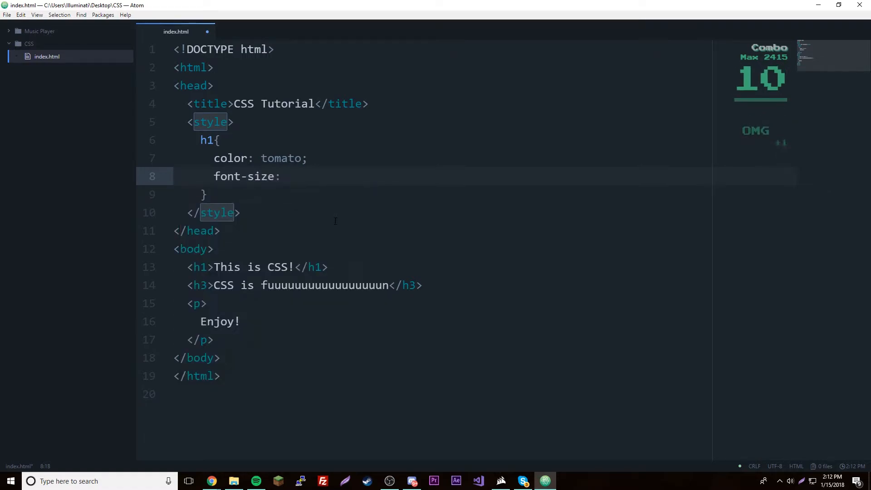
type("100px")
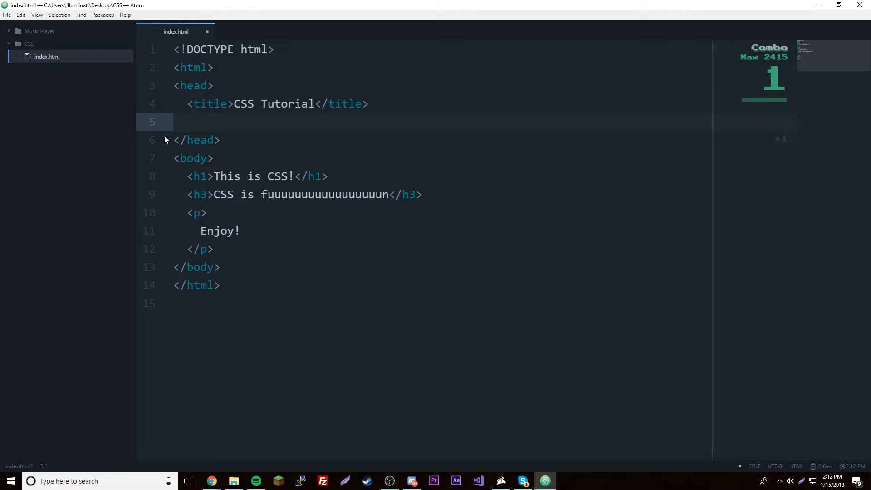
Remove the leftover blank line and start the h1's inline style with color: blue
key("Backspace")
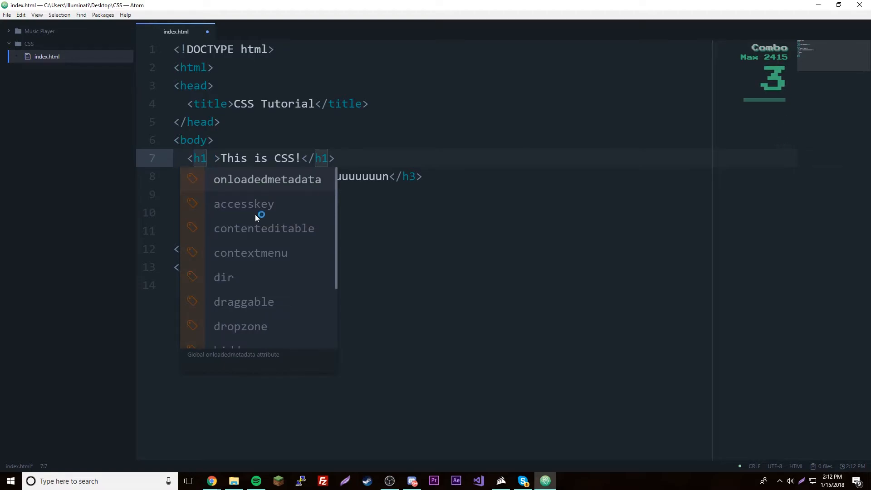
type("style")
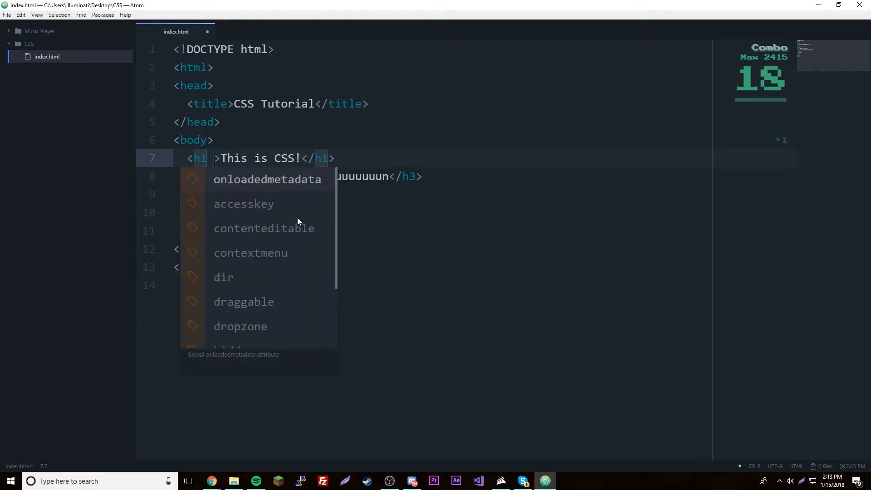
type("style=\"\"")
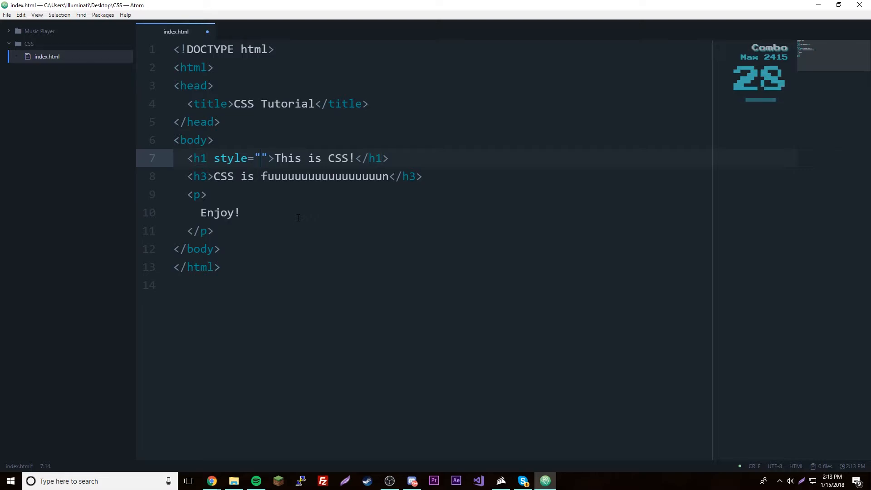
type("c")
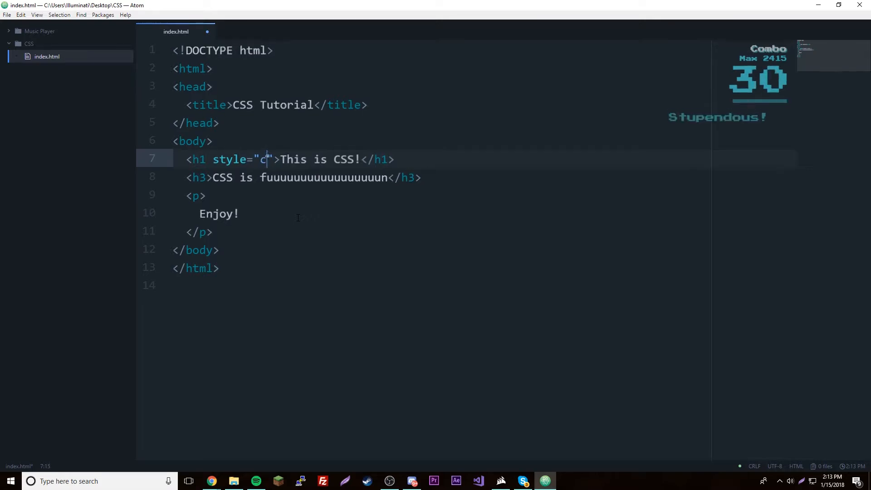
type("olor:")
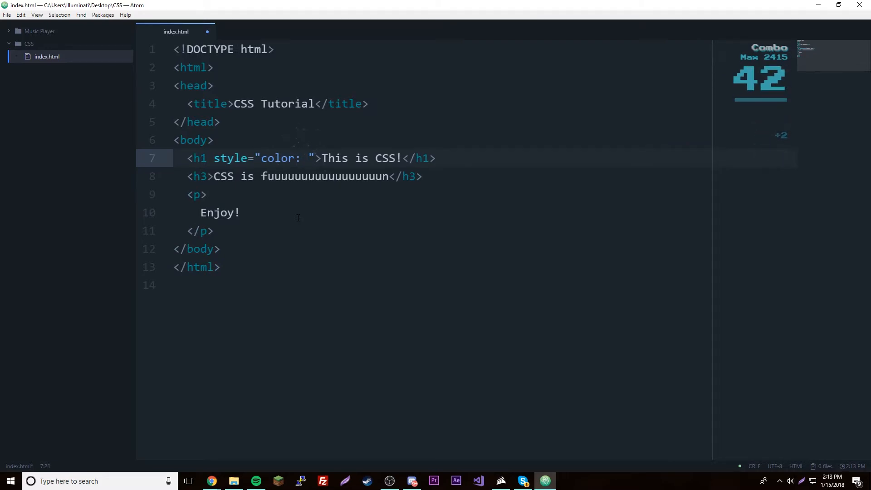
key("Backspace")
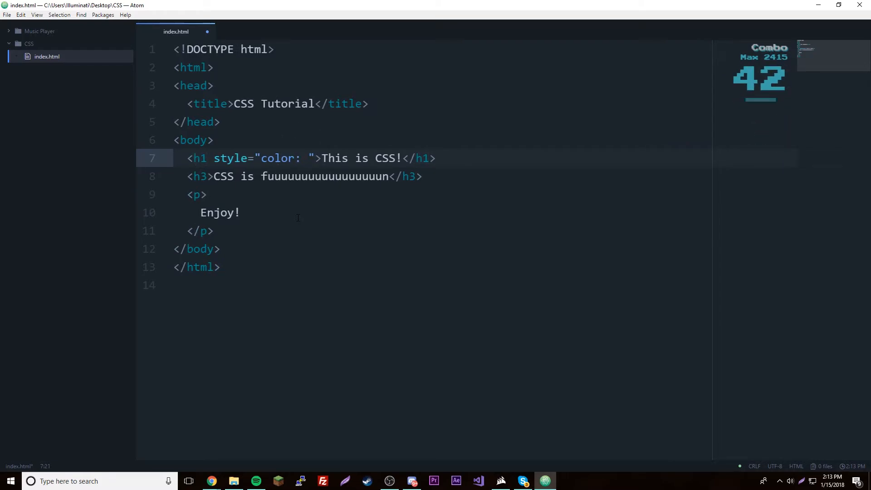
type("blue")
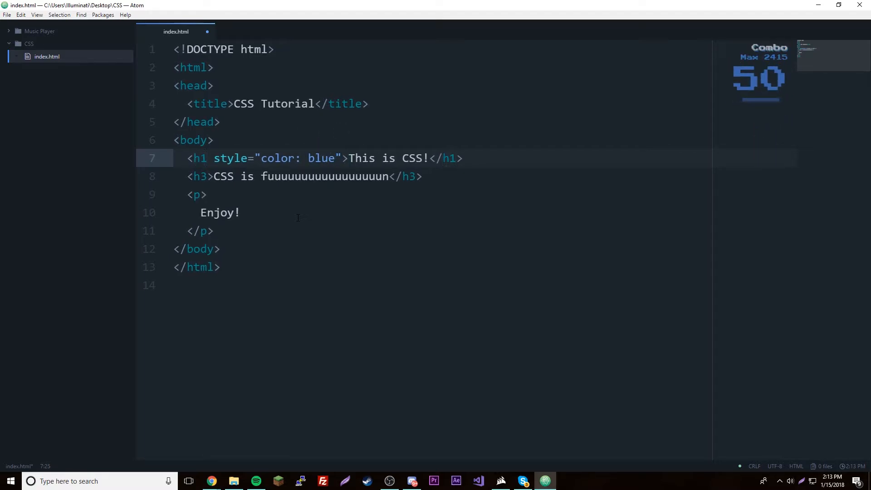
type(";")
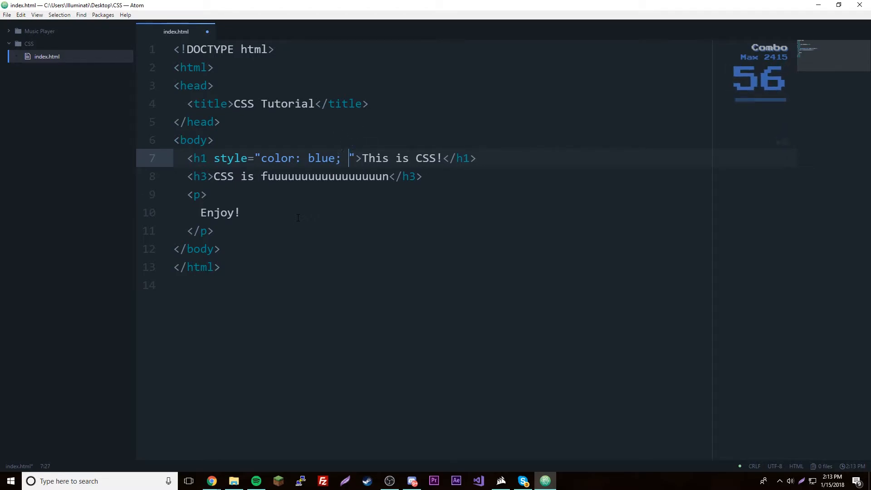
Append font-family: sans-serif to the h1's inline style
type("font")
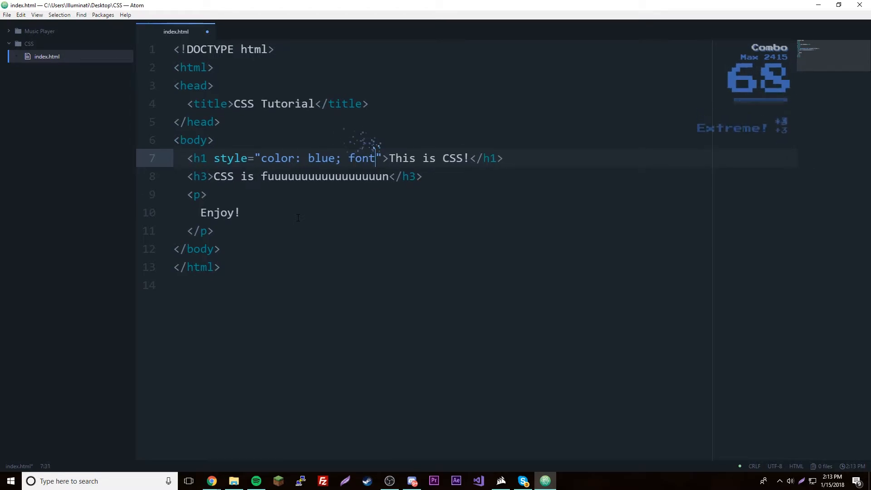
type("-family")
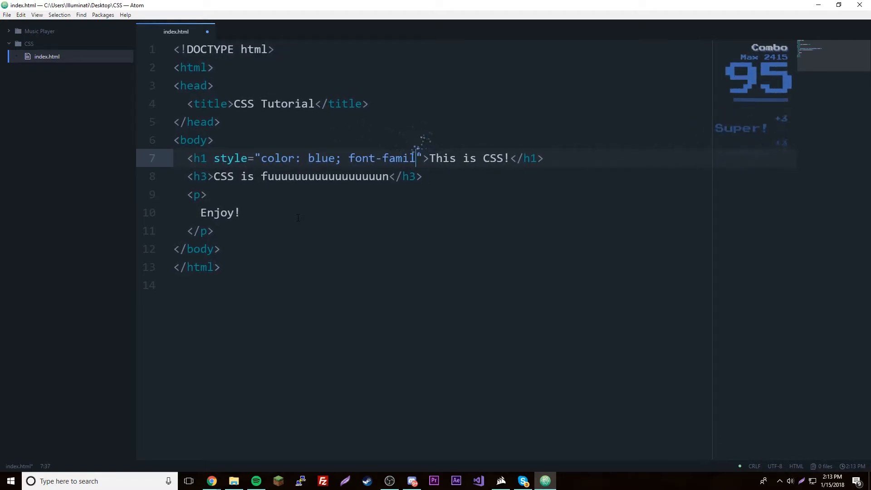
type("y: sa")
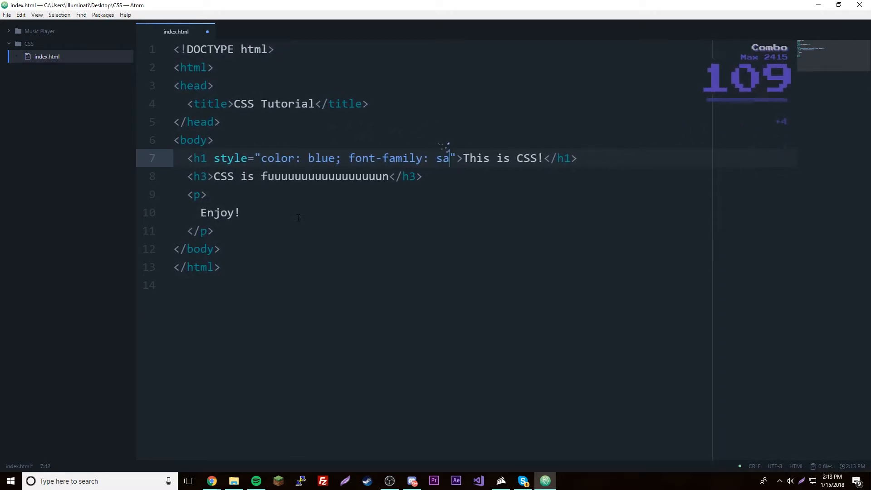
type("ns-serif")
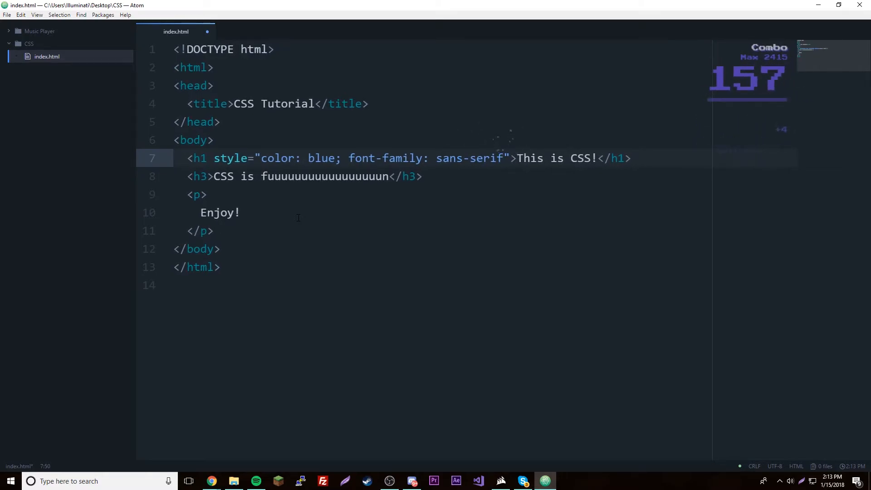
Open index.html from the CSS folder in Chrome to see the blue sans-serif heading
left_click(414, 158)
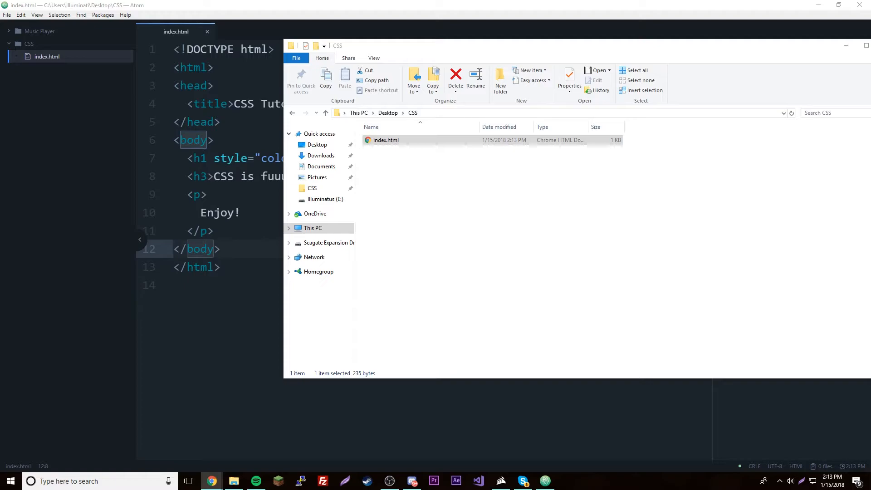
double_click(386, 140)
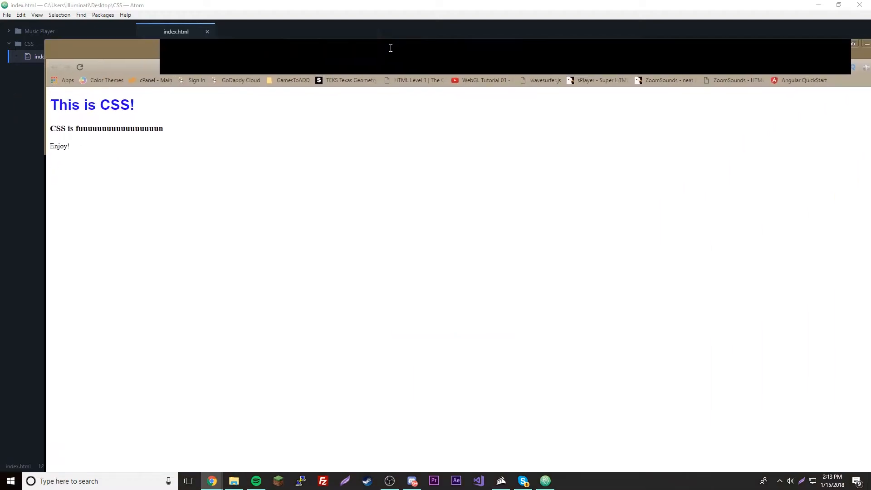
left_click(210, 481)
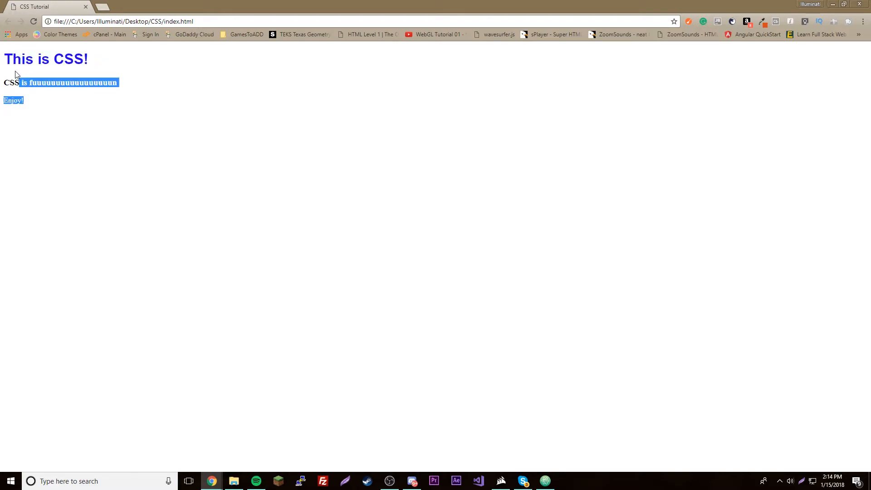
left_click(303, 3)
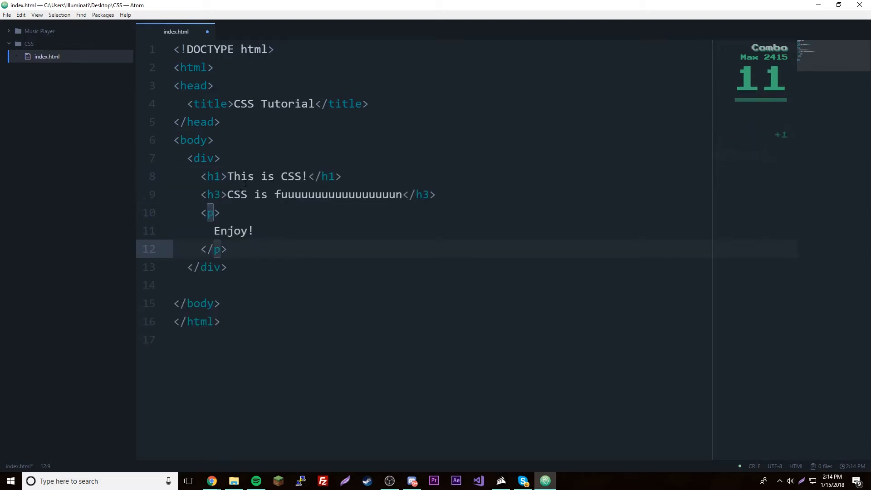
Add style="background-color: tomato;" to the opening div tag
left_click(248, 176)
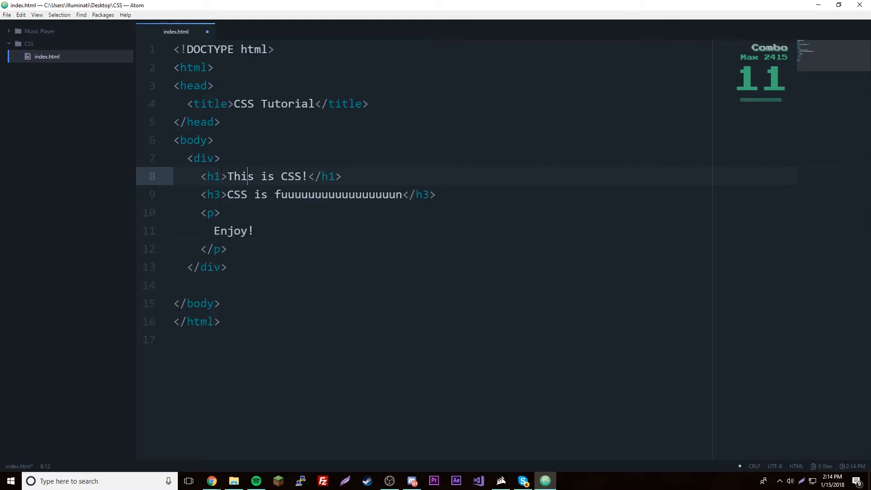
type("style=\"")
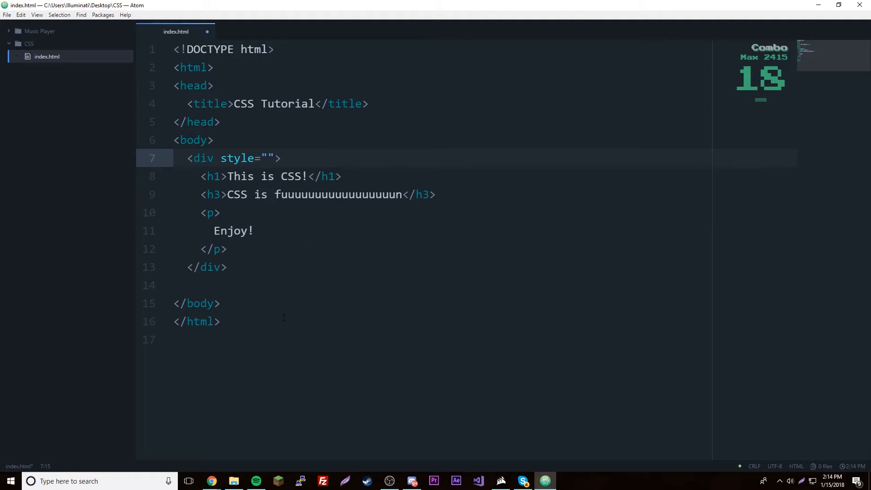
left_click(267, 158)
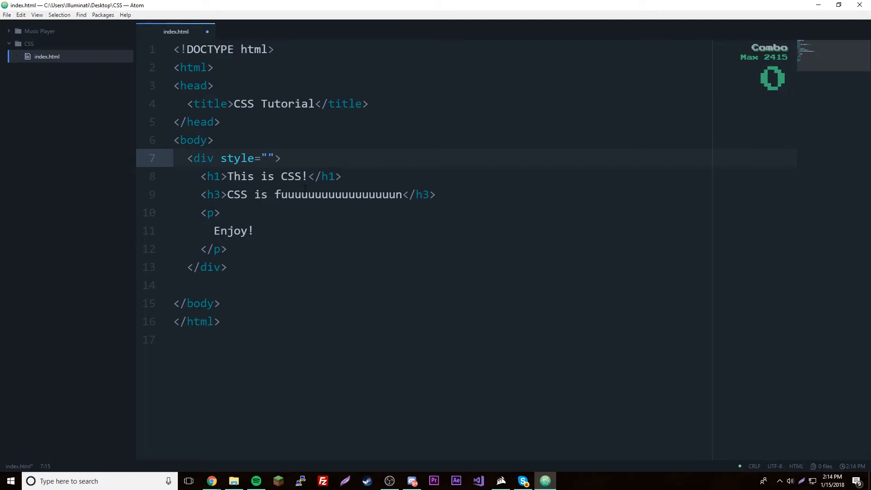
left_click(267, 158)
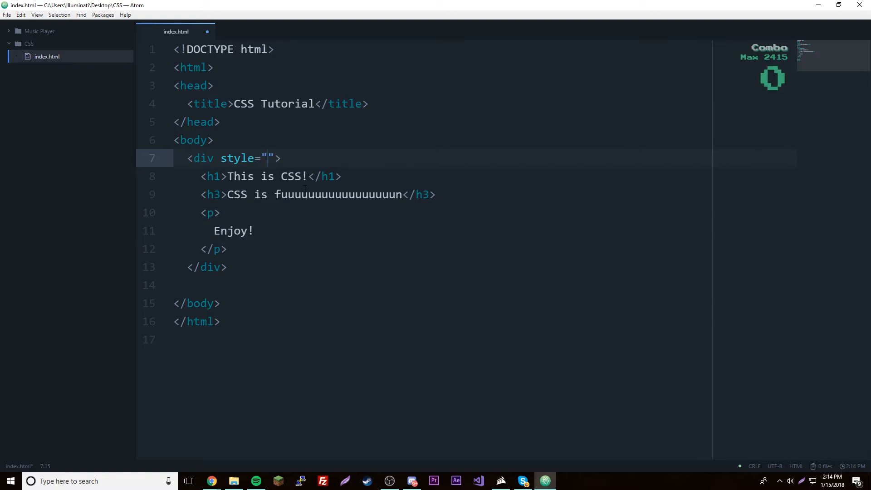
type("background")
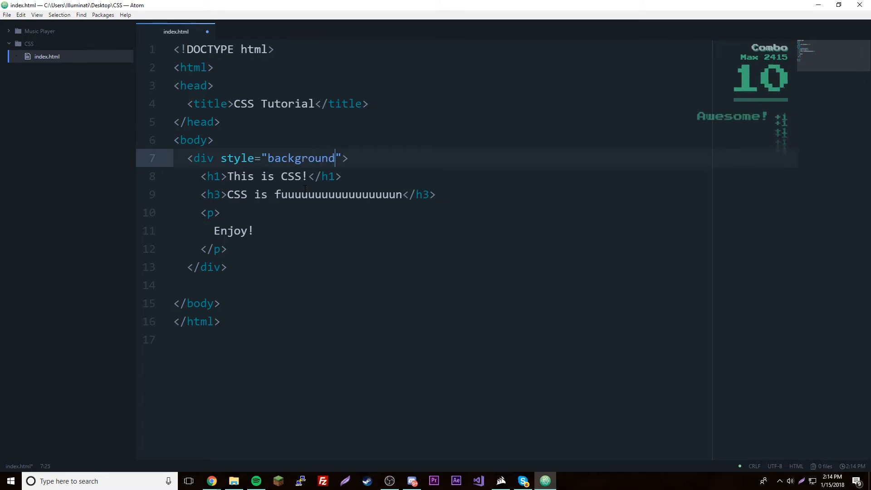
type("-color:")
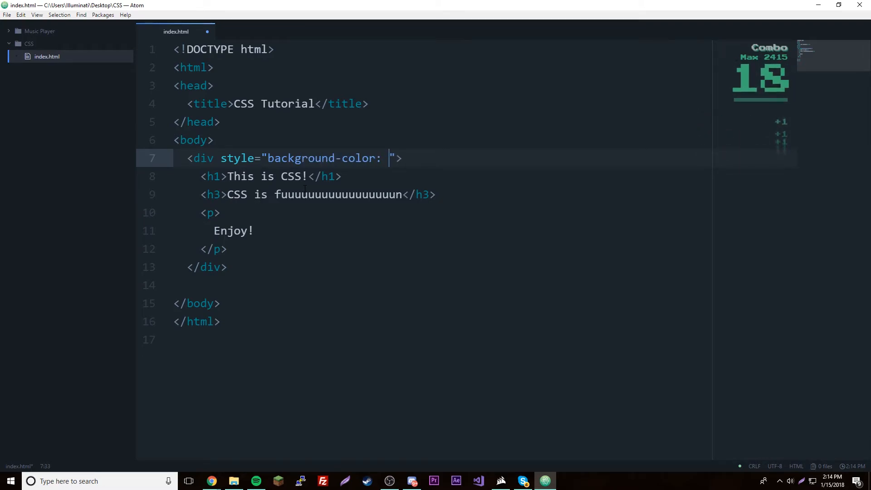
type("tomato;")
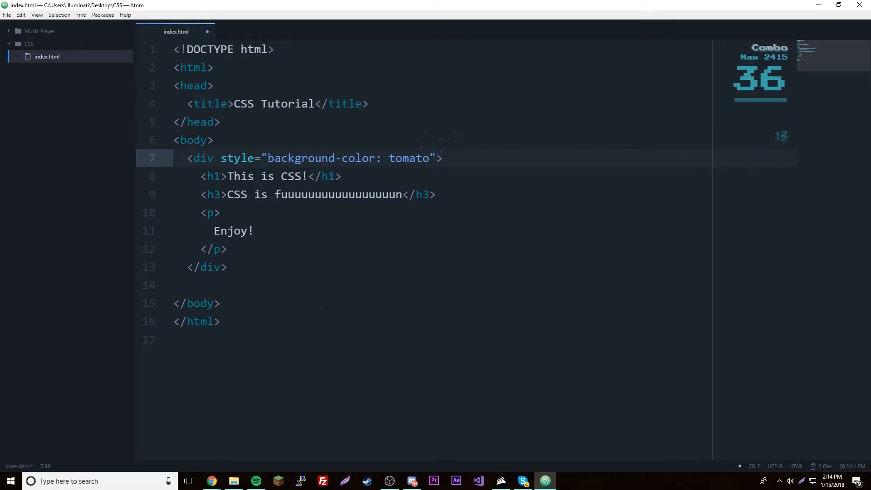
Reopen the saved index.html from the CSS folder window to preview the page
left_click(234, 482)
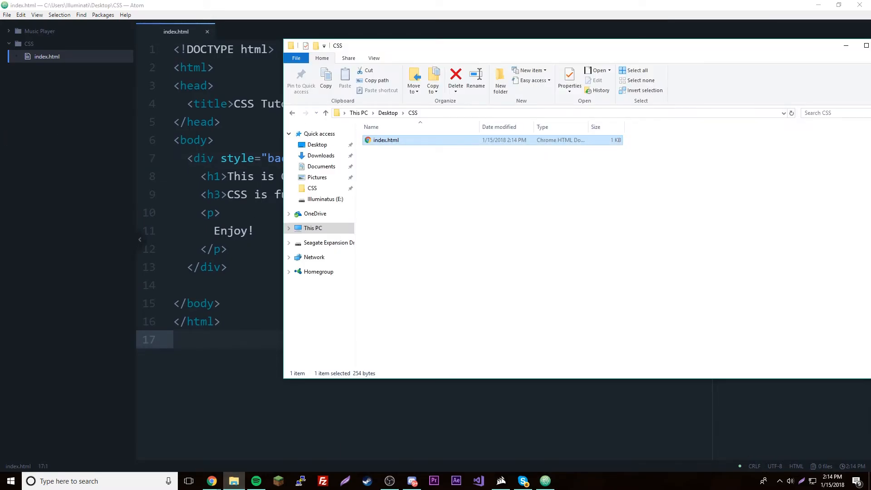
left_click(211, 481)
type("; c")
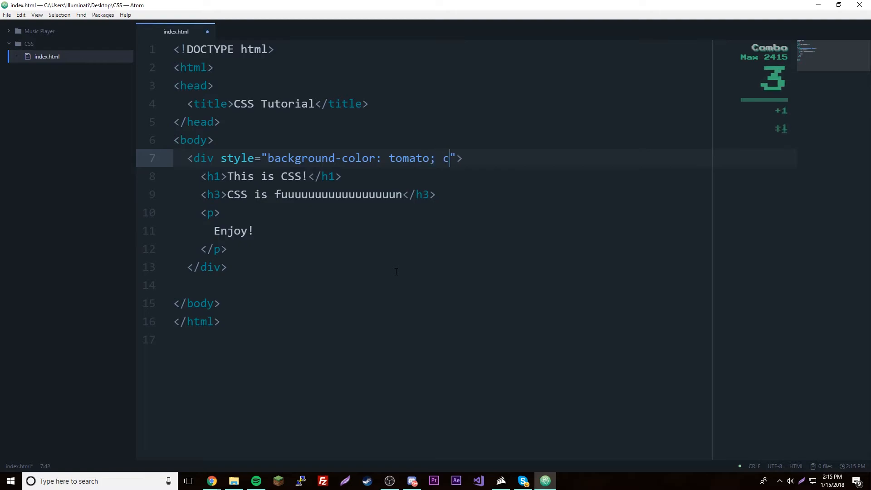
Append color: white to the div's style and delete the mistyped sans-serif value
type("olor:")
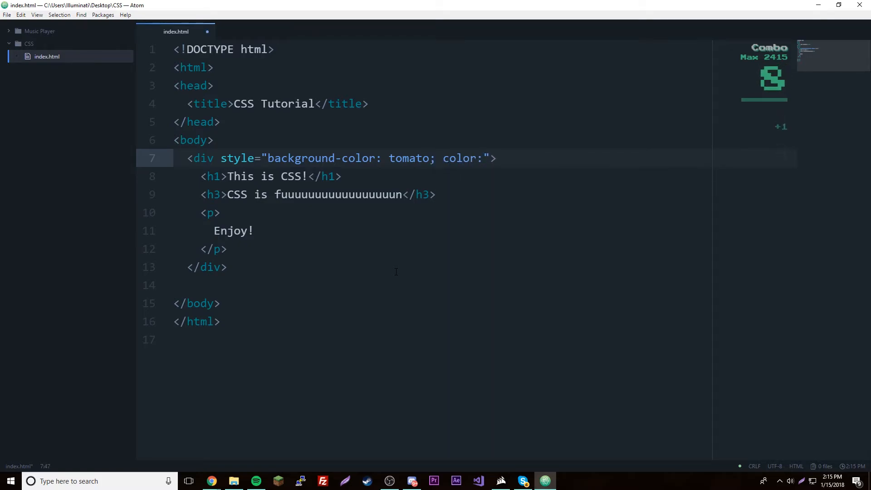
type("whit")
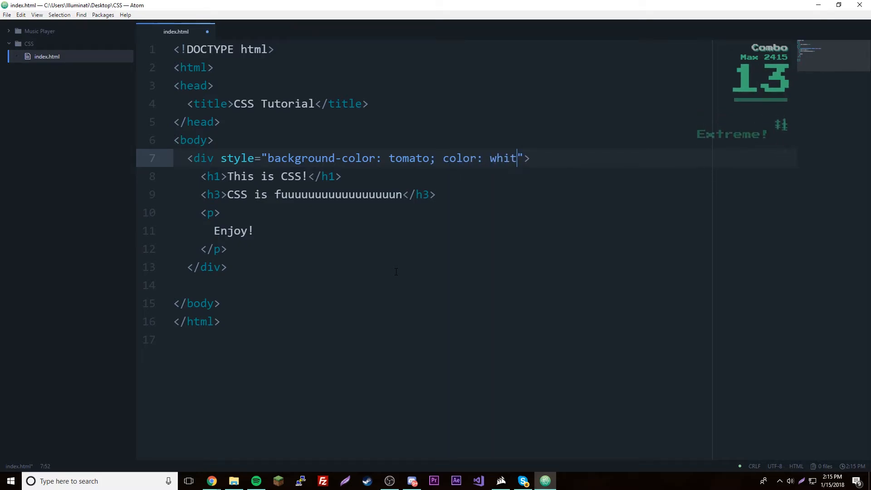
type("e")
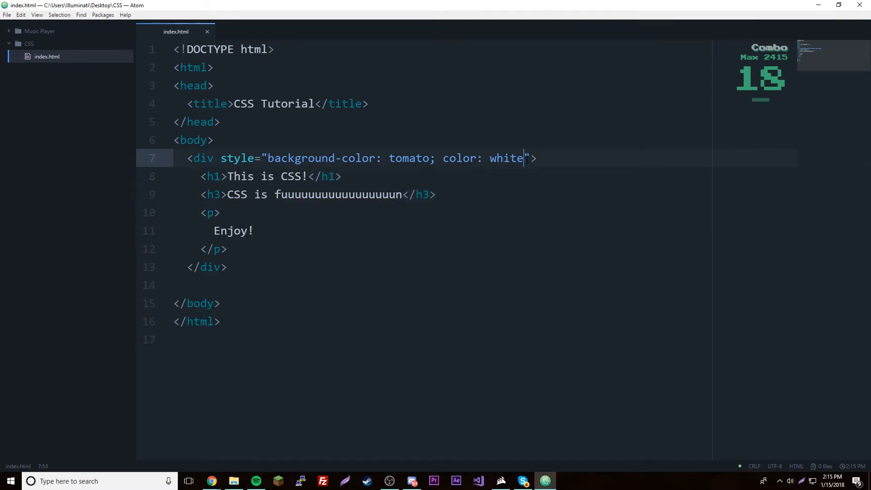
type("; sand")
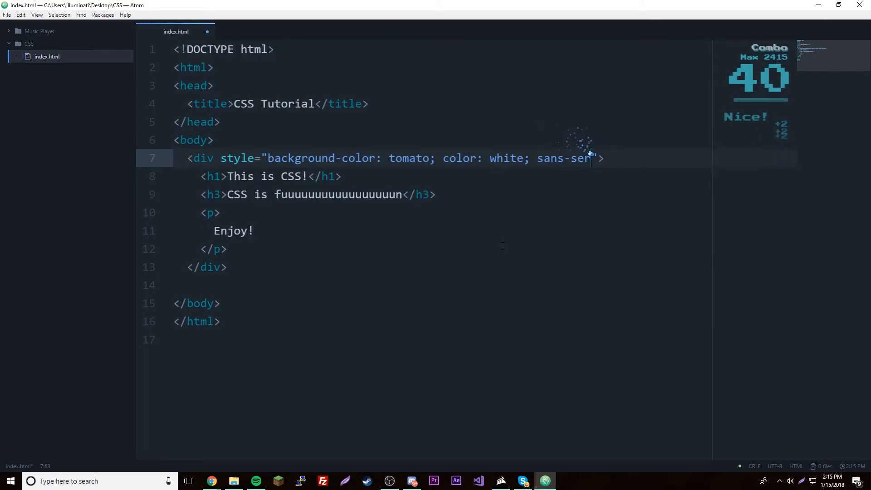
type("if")
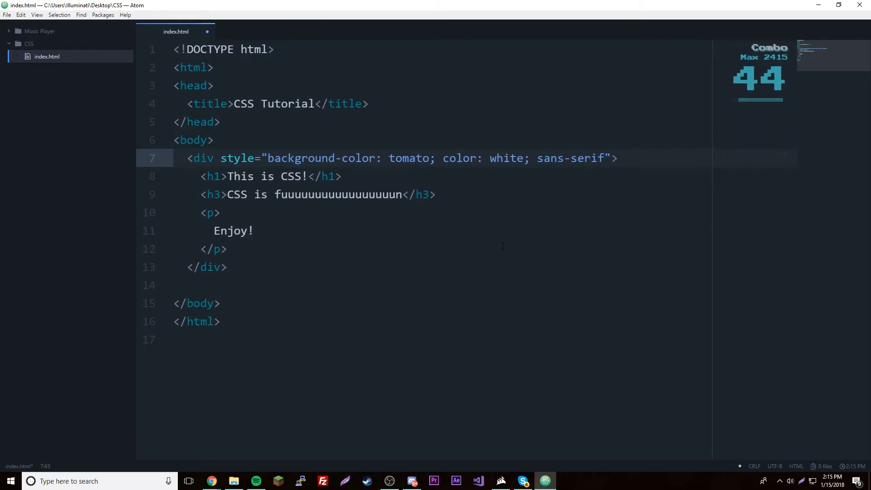
key("Backspace")
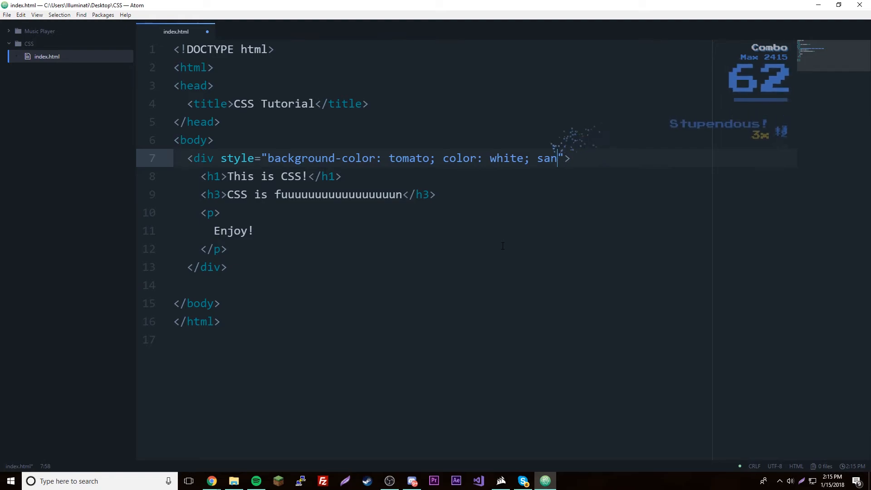
key("backspace")
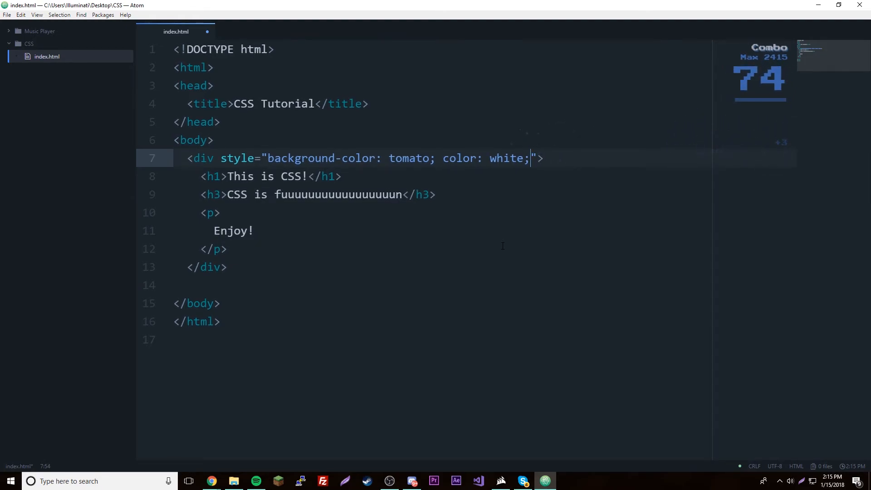
Finish the div's style with font-family: sans-serif
type("fon")
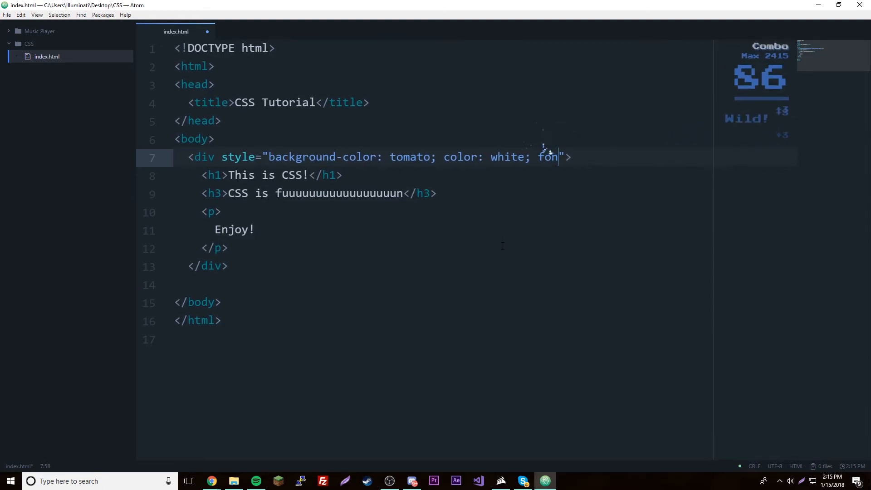
type("-family:")
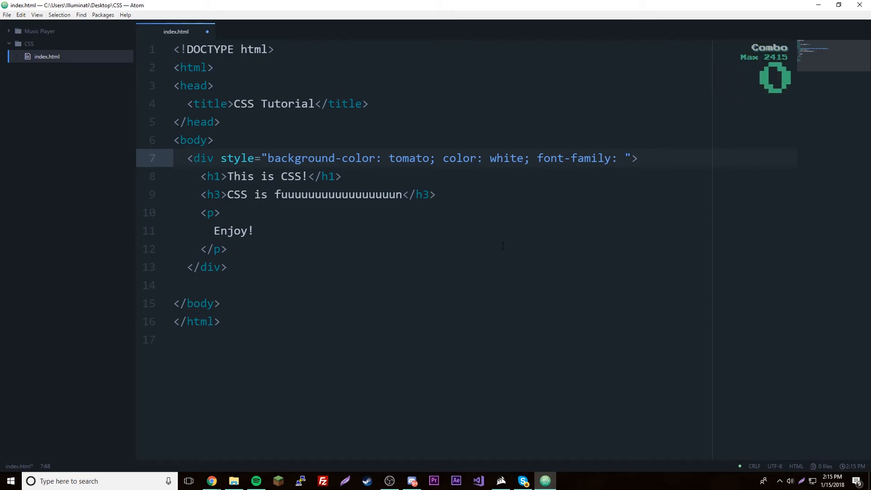
type("sans-ser")
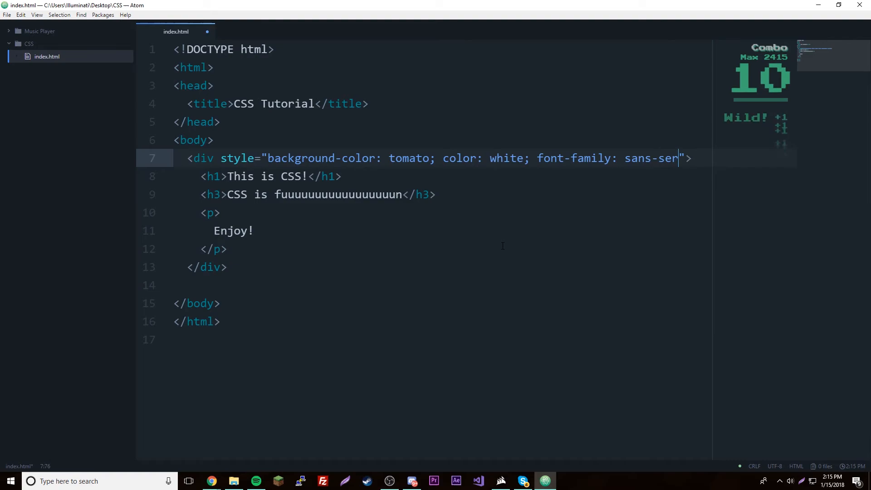
type("if")
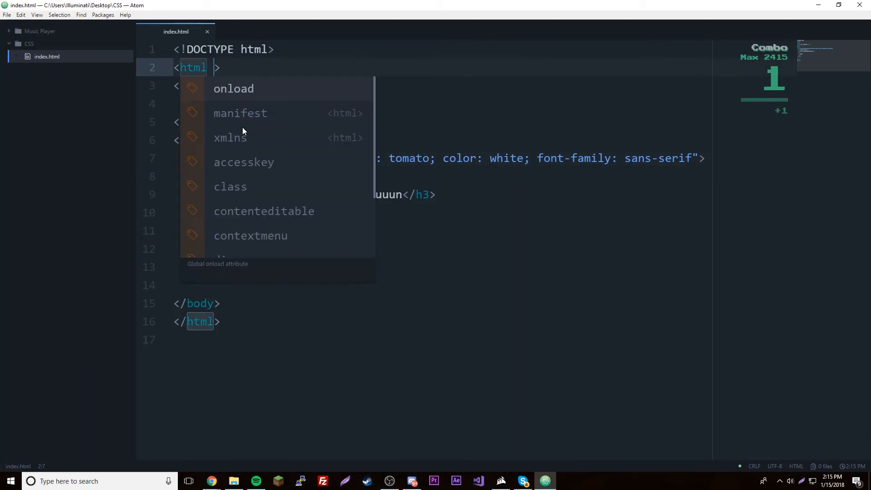
Move the style attribute from the html tag to body, setting background-color: tomato
type("styl")
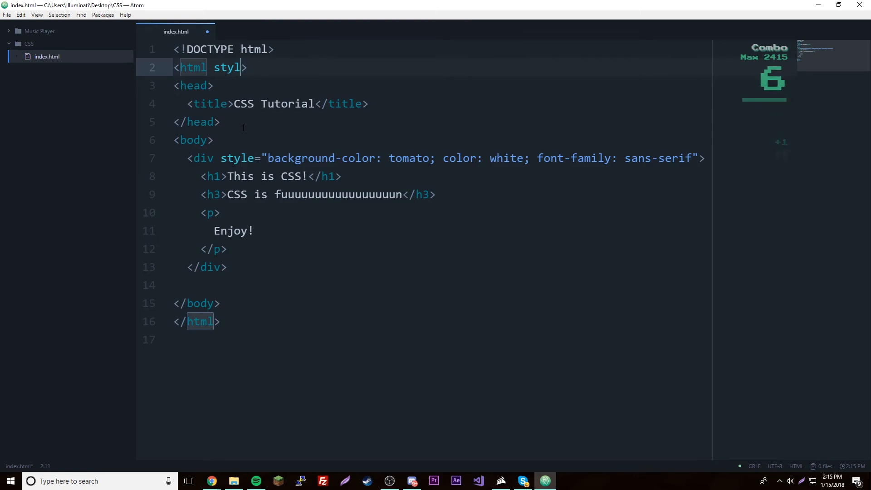
key("BackSpace")
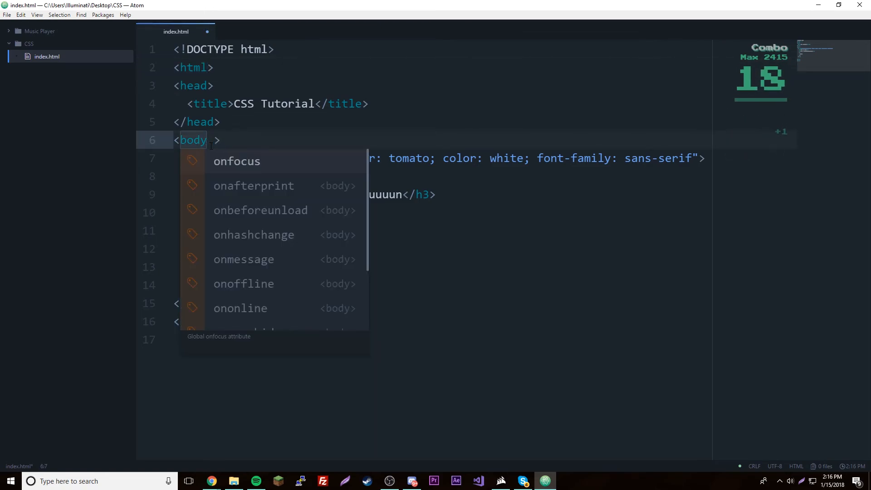
type("style=\"q\"")
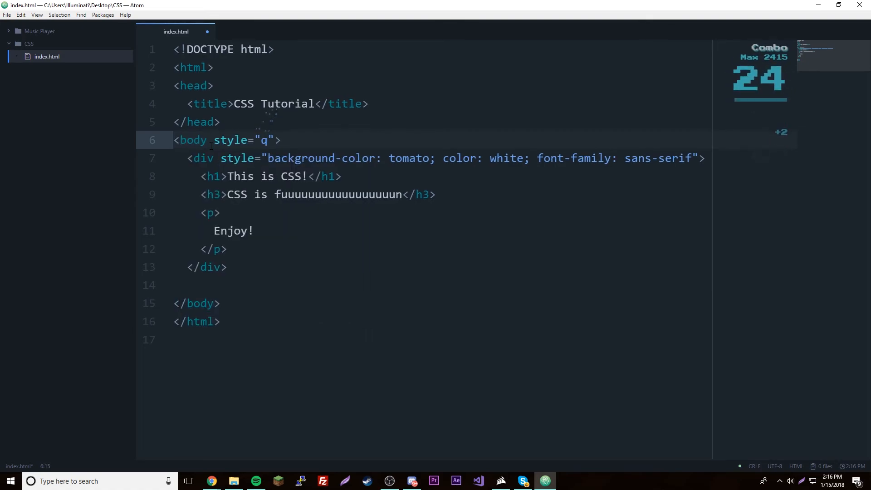
type("backgro")
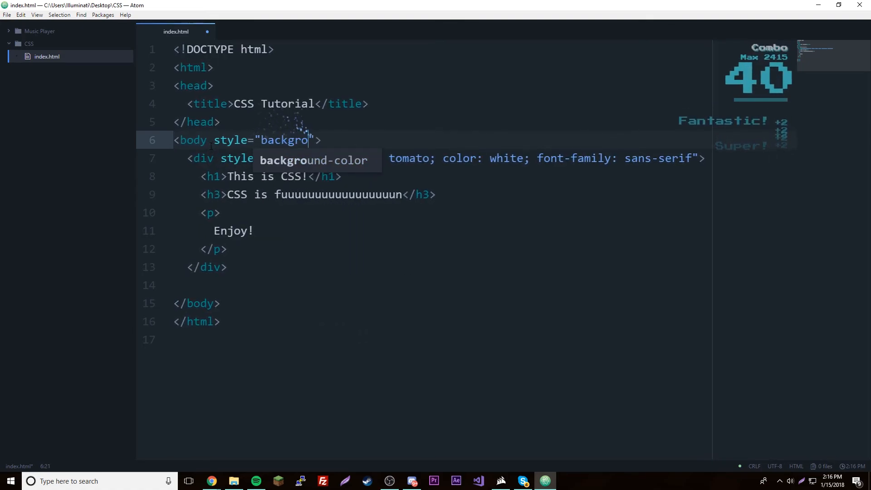
type("und-color: tomato")
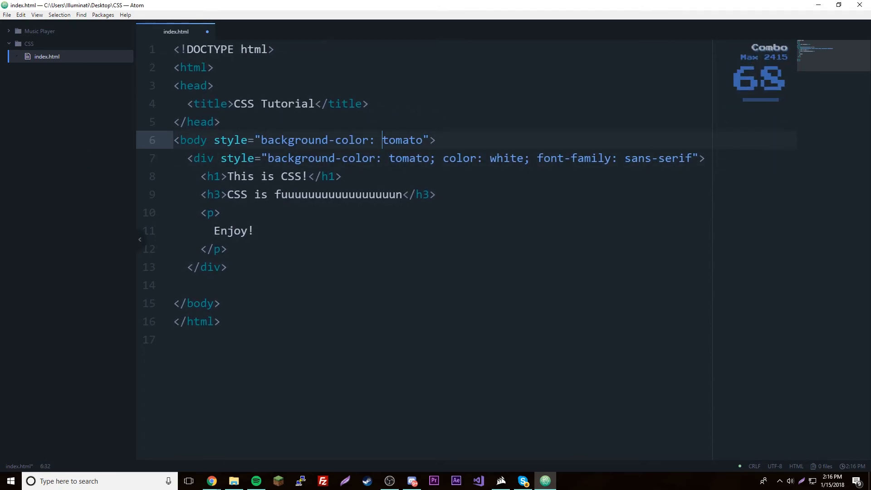
View the refreshed page in Chrome with tomato background and white sans-serif text
left_click(210, 481)
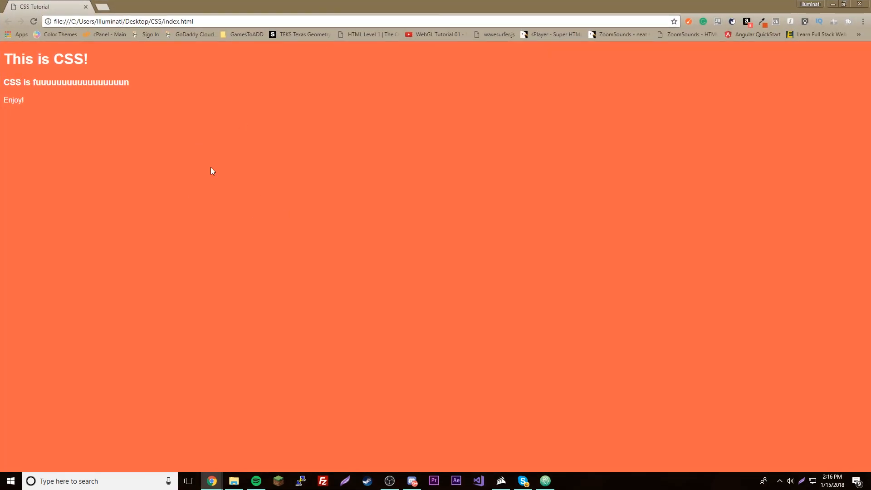
mouse_move(257, 211)
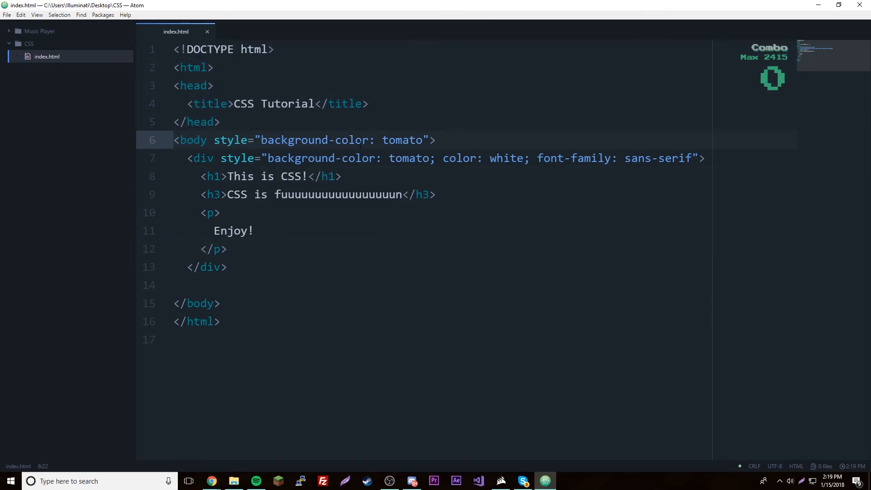
left_click(315, 140)
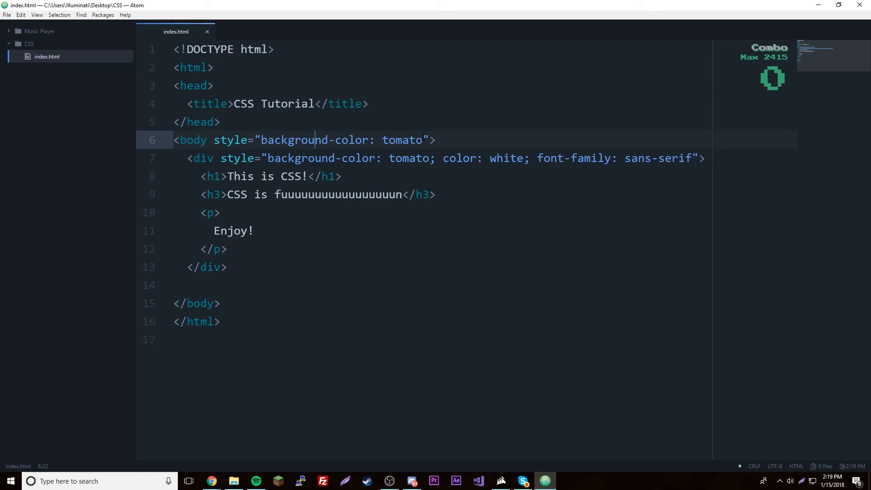